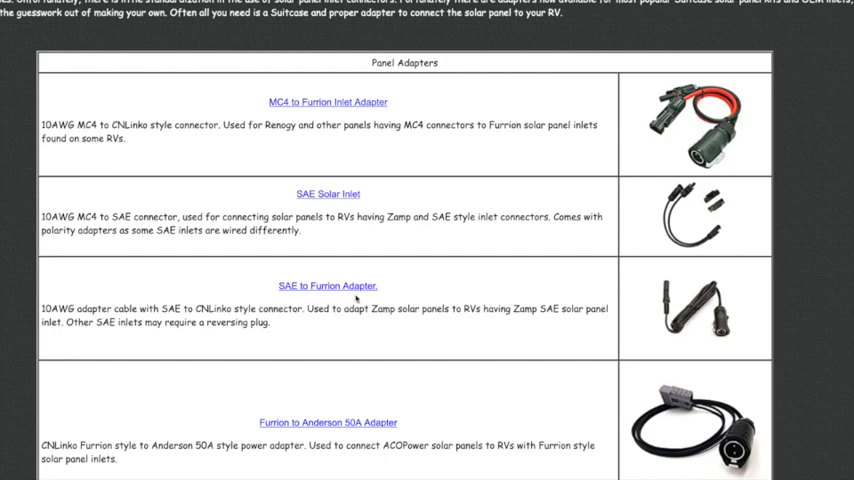
pyautogui.scroll(-3)
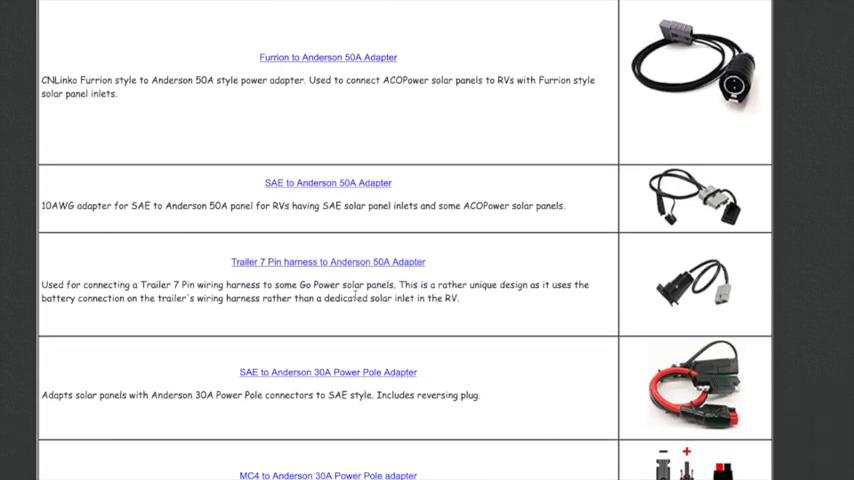